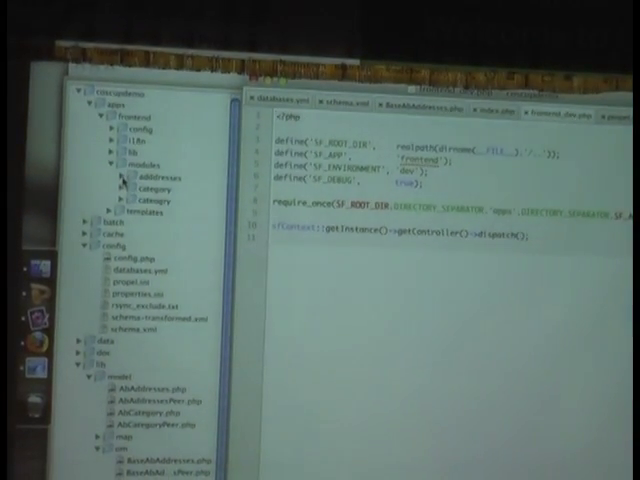
Step: Expand the adddresses module folder to show actions.class.php and indexSuccess.php
left_click(118, 188)
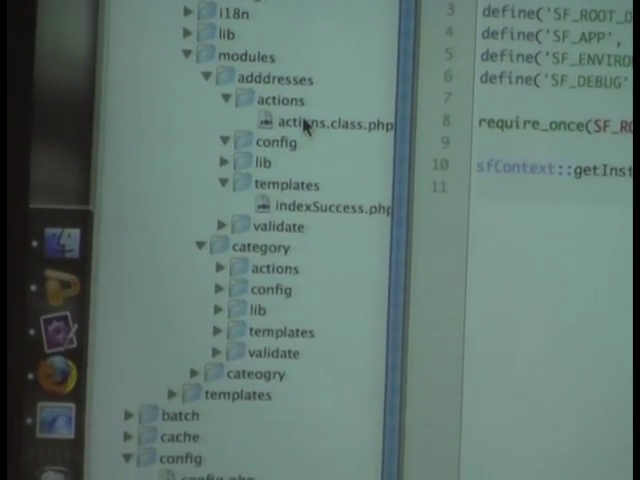
scroll("down", 3)
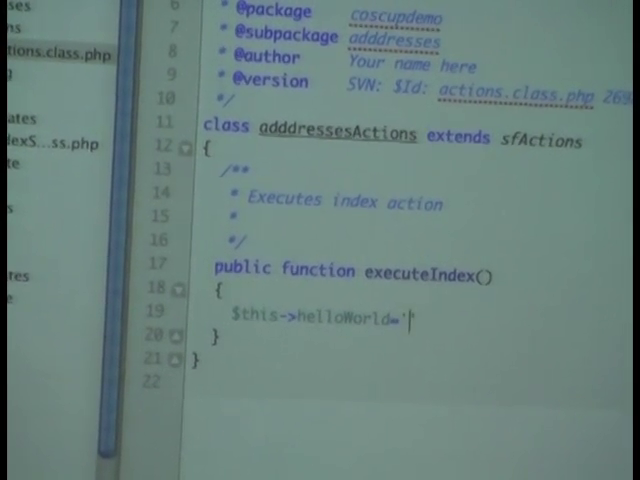
Step: Complete the line as $this->helloWorld='helloworld'; inside executeIndex
type("hello")
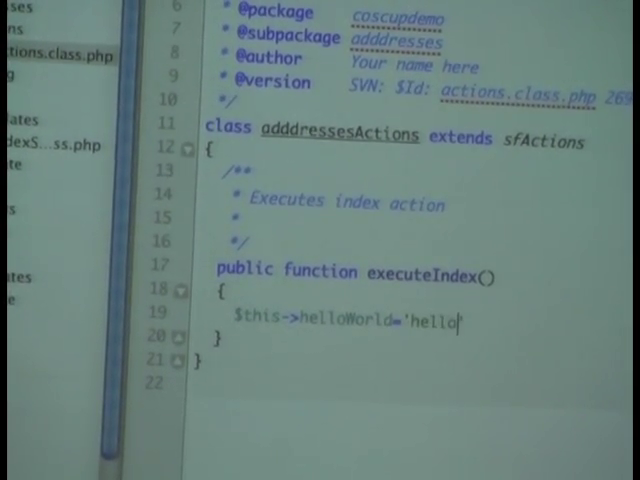
type("world';")
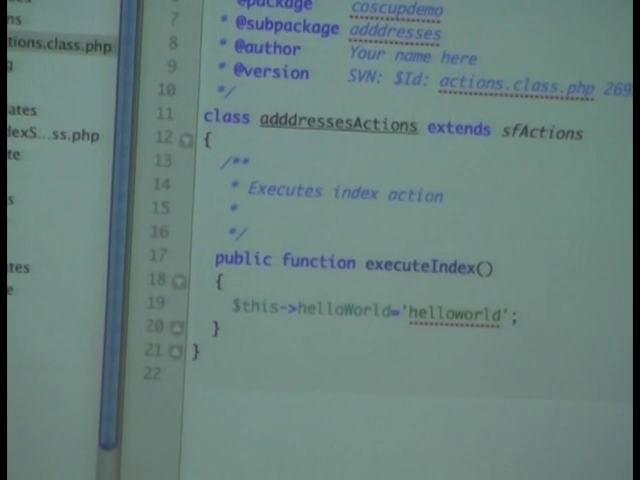